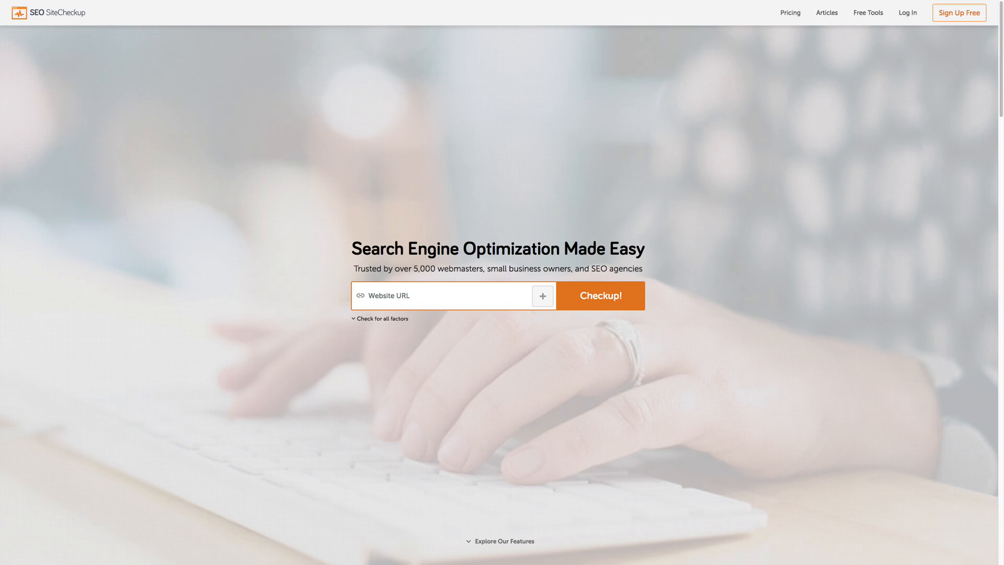
Run the checkup to get the report scoring 63 of 100, 34 passed, 14 failed
click(599, 295)
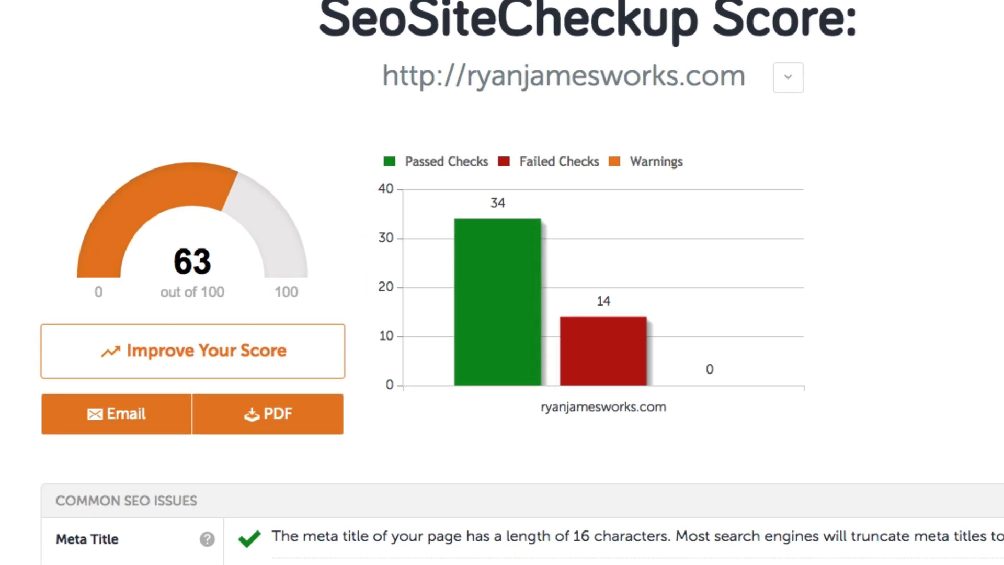
Show the Speed results, where the Page Cache Test reports pages not cached
click(421, 33)
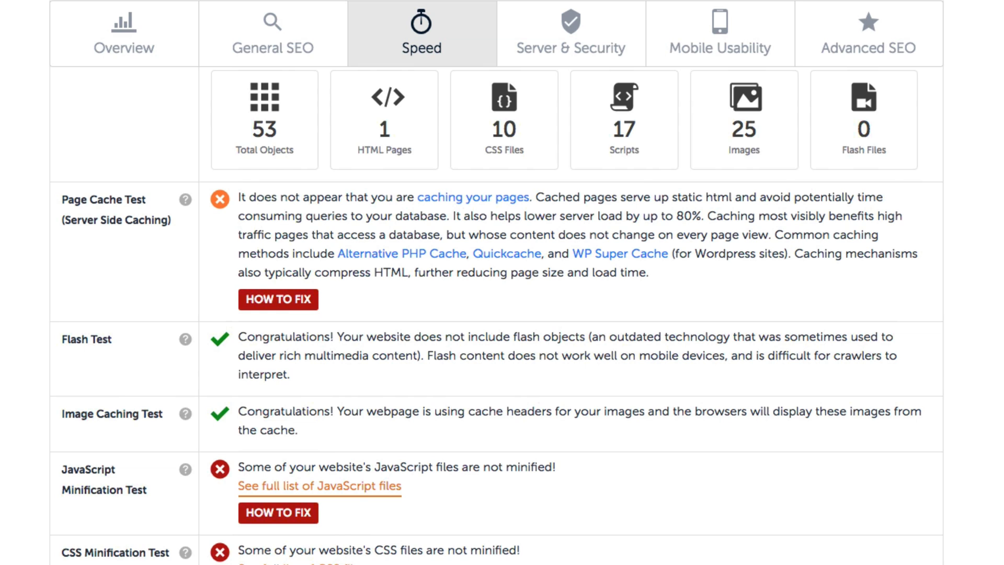
mouse_move(309, 293)
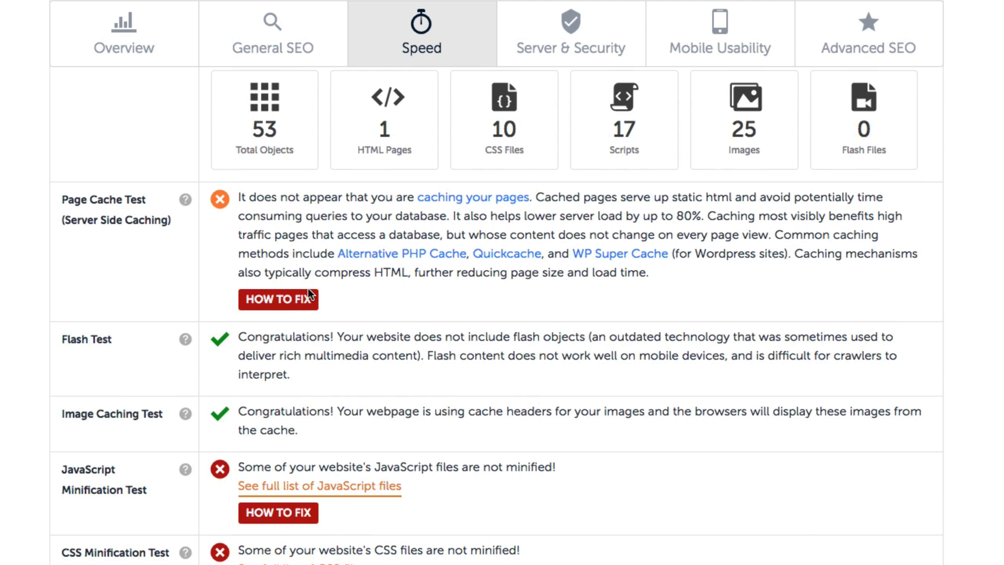
Read the Page Cache Test fix advice, then move to the WordPress admin dashboard
click(278, 298)
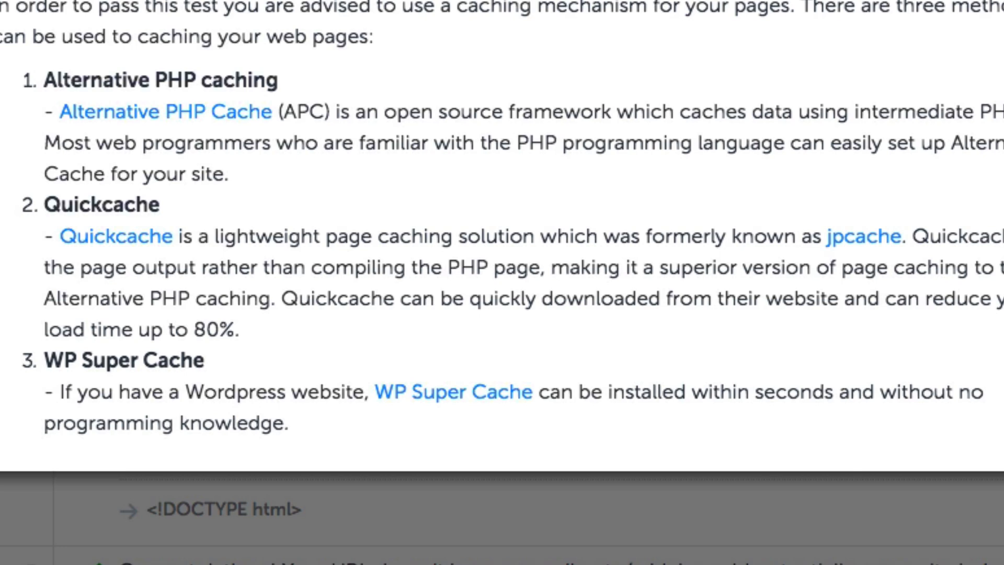
click(312, 57)
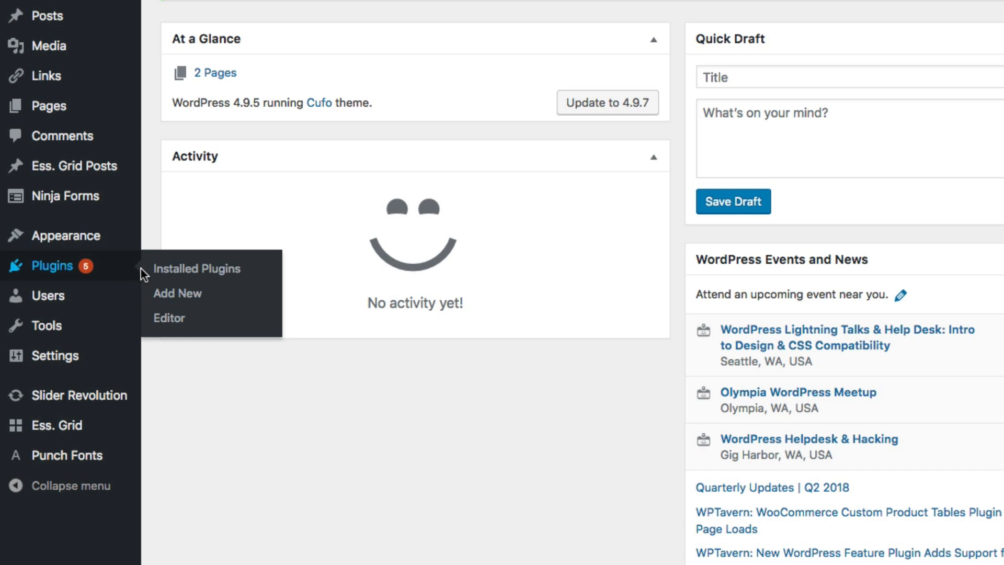
Search plugins for 'wp super' and install and activate WP Super Cache
click(177, 293)
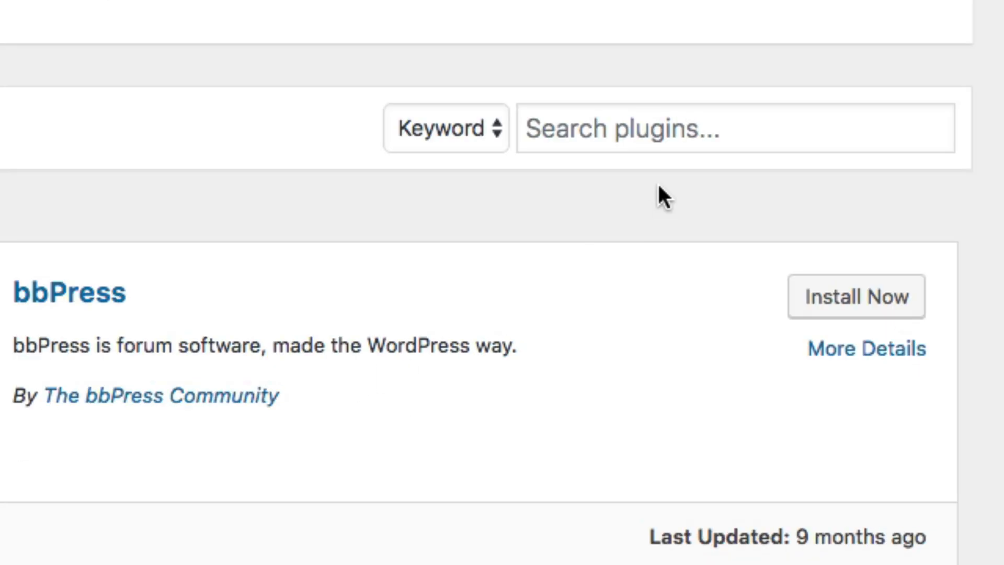
text(wp super)
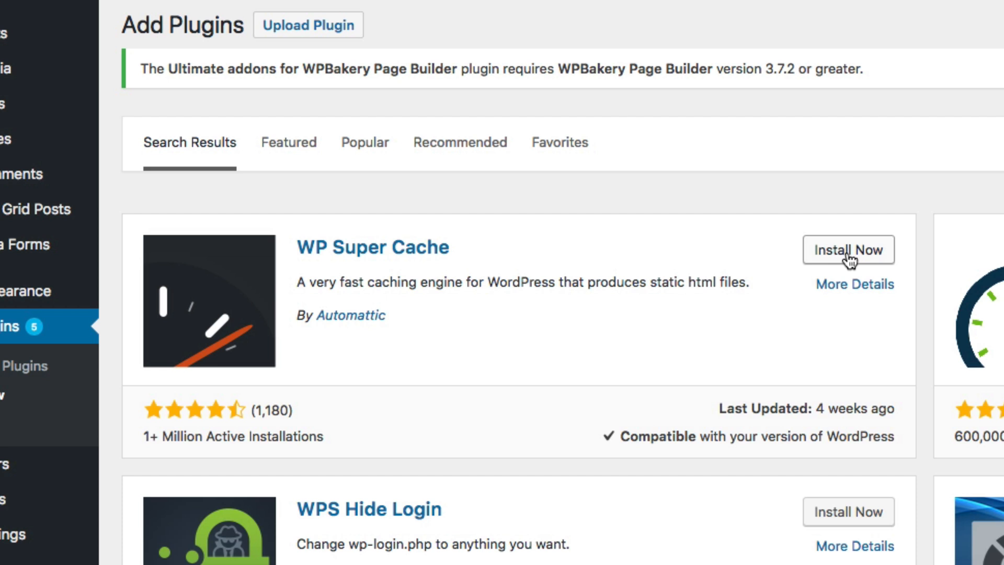
click(849, 249)
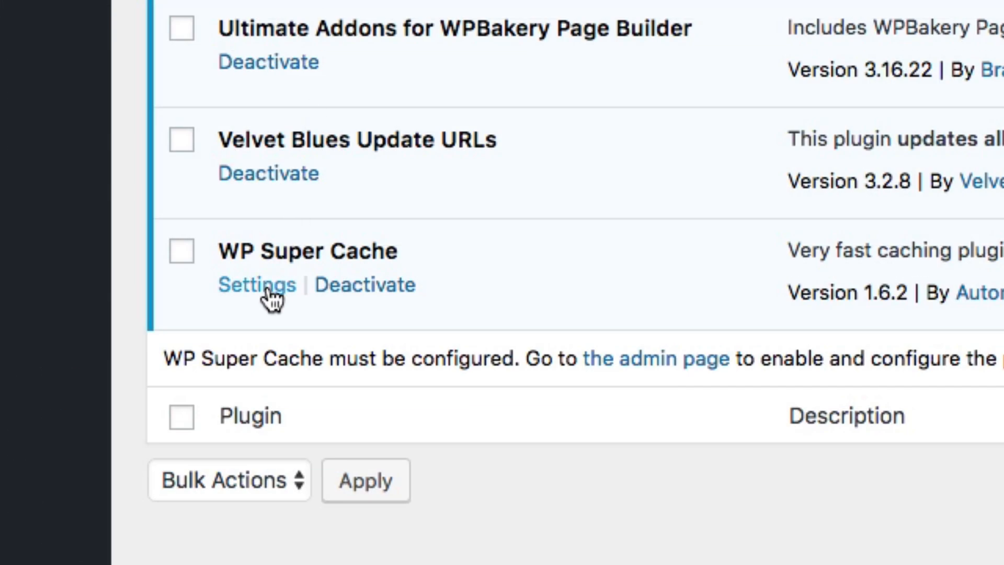
Set WP Super Cache to Caching On and update the status
click(256, 285)
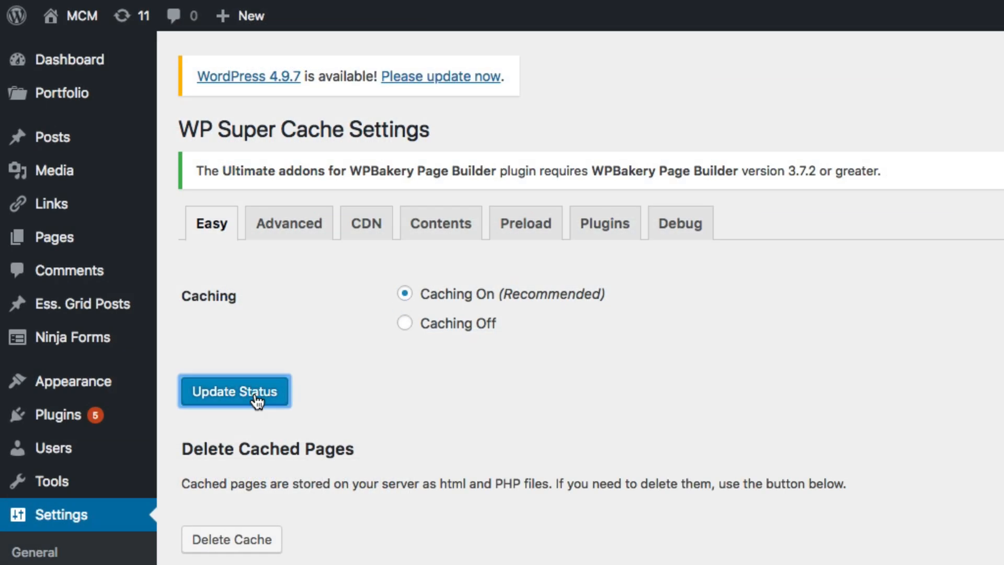
click(234, 392)
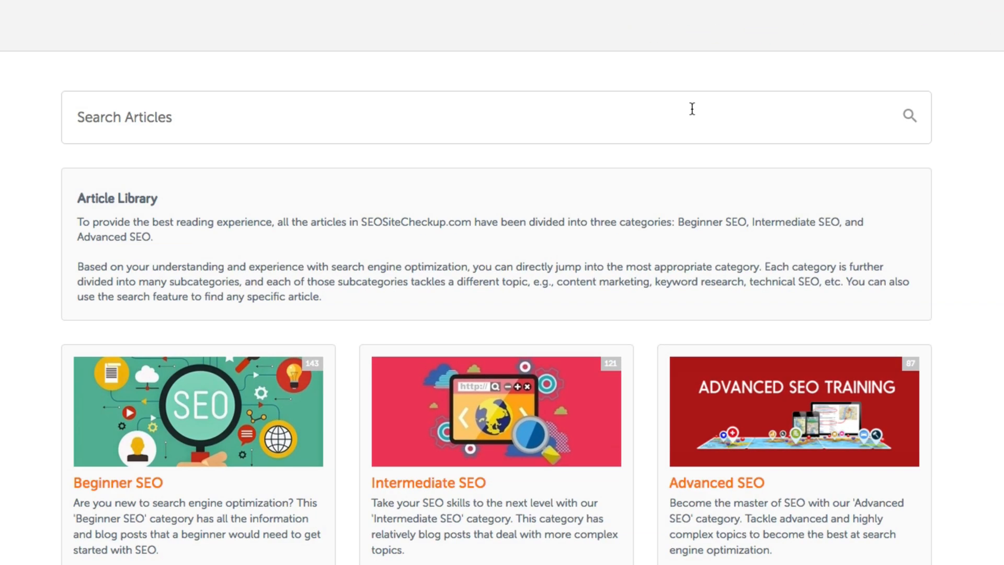
Search 'page caching' and open How Page Caching Optimizes Your Site Performance
text(page caching)
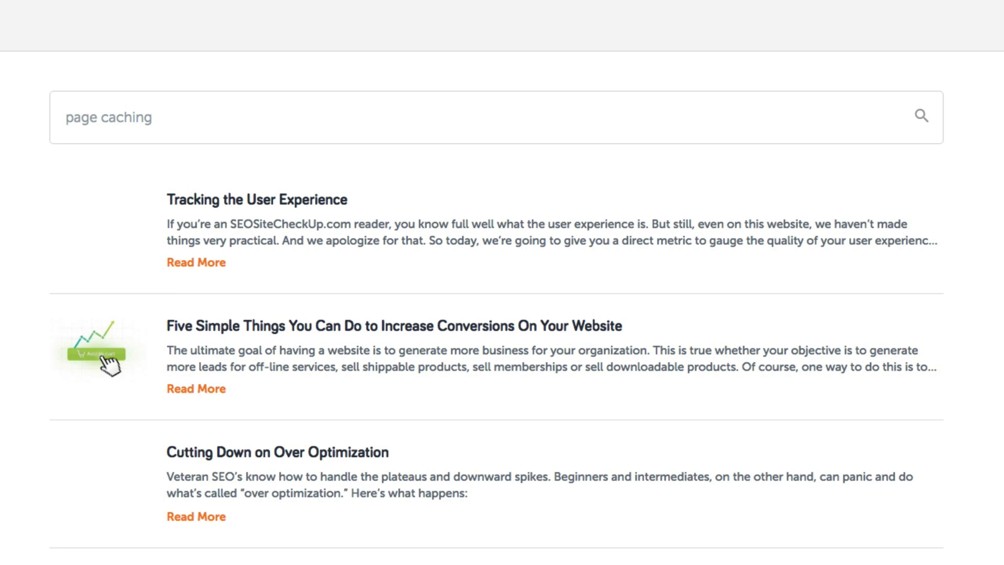
scroll(down, 3)
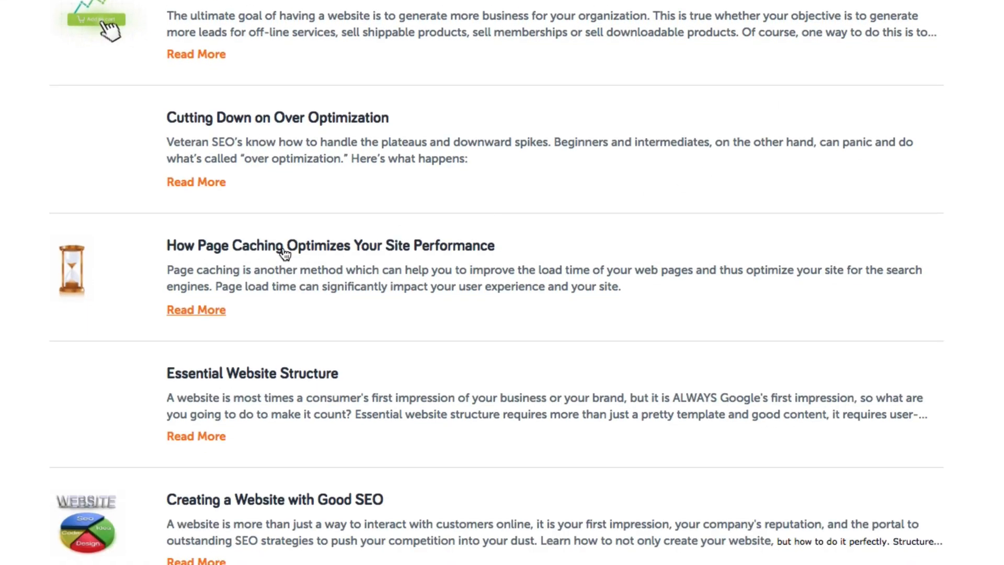
click(330, 244)
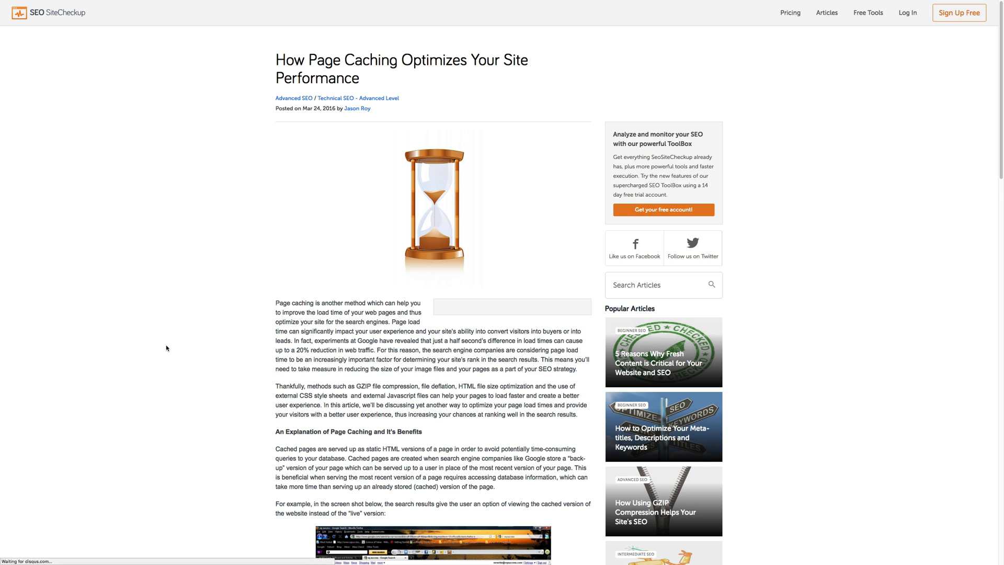